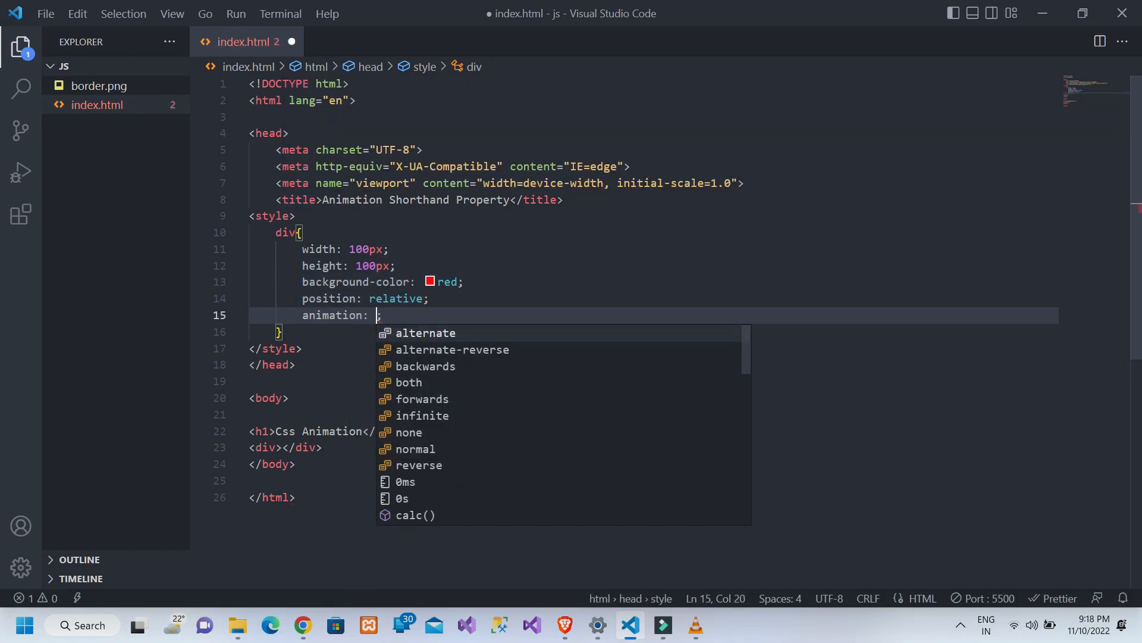
type("myfirst 5s linear")
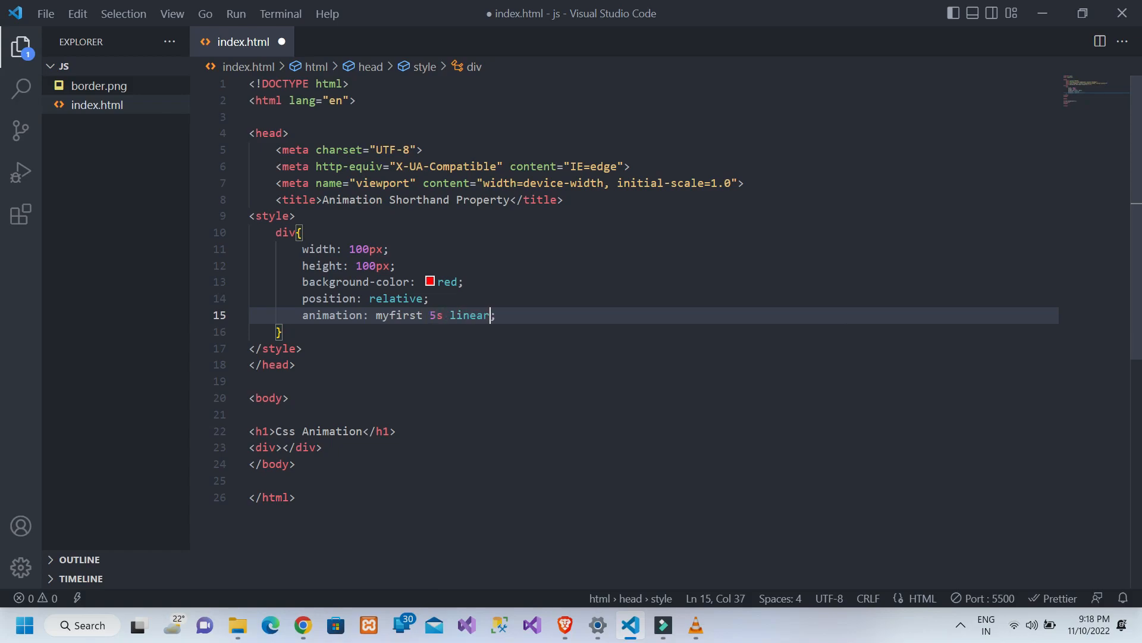
type("2s infinite alternate")
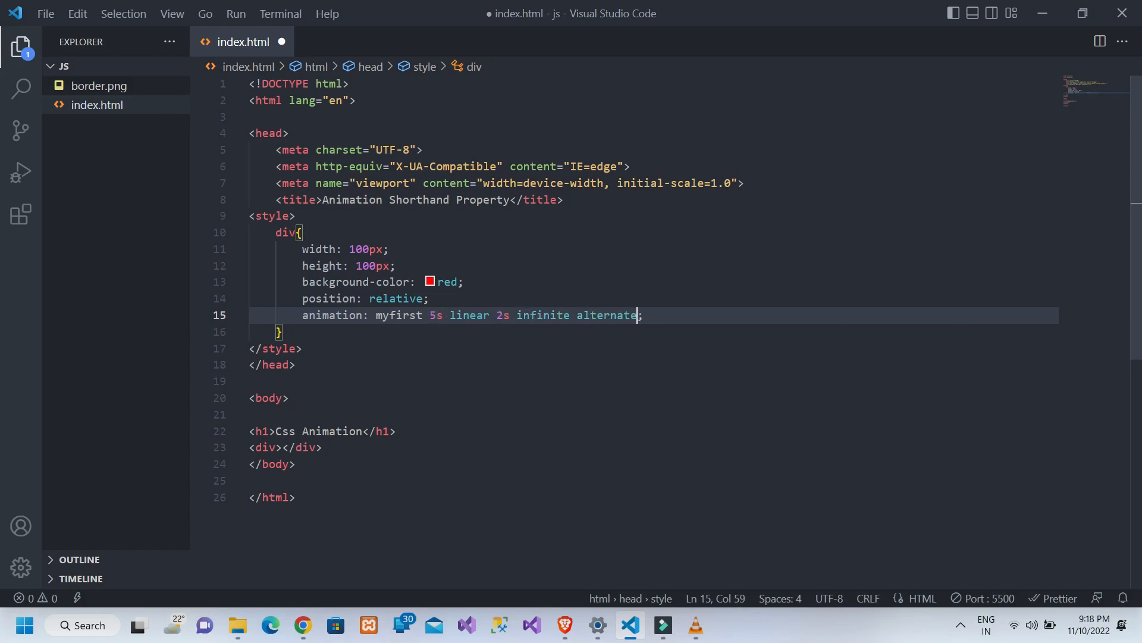
type("@keyframes myfirst{")
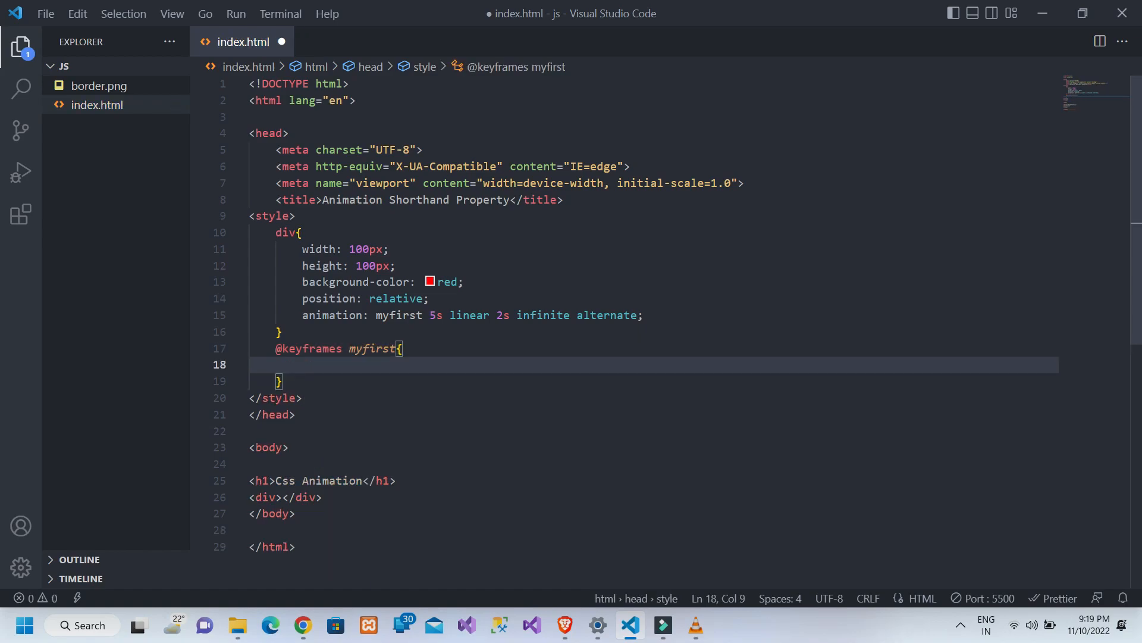
Write the myfirst keyframe stops (0%, 25%, 50%, 75%, last), each with empty background-color, left, top
type("0%{")
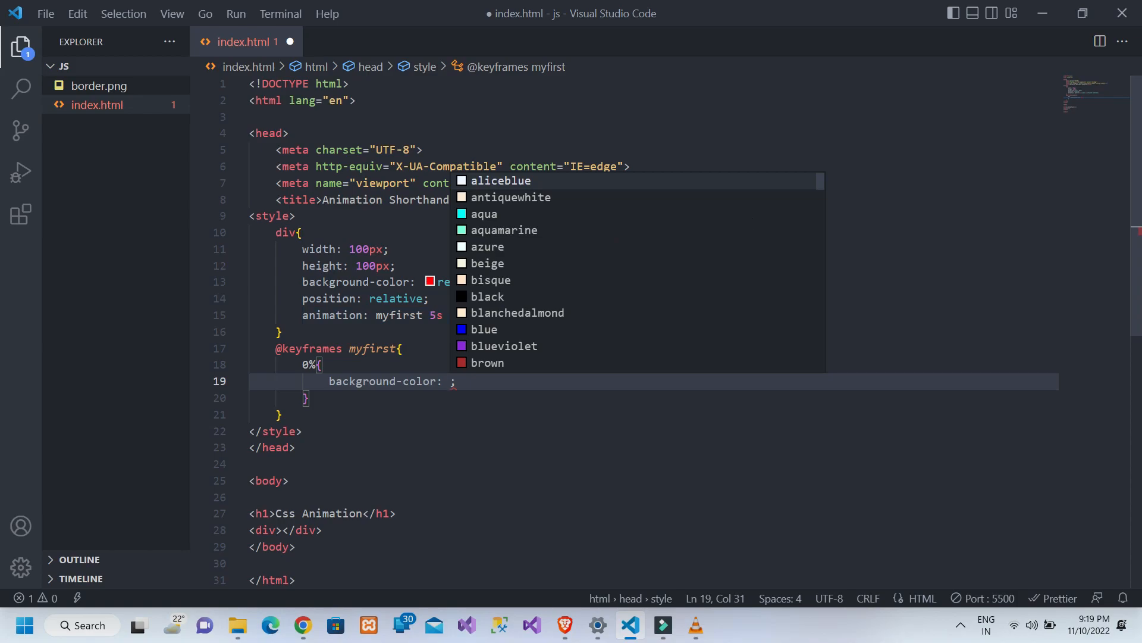
type("left: ;")
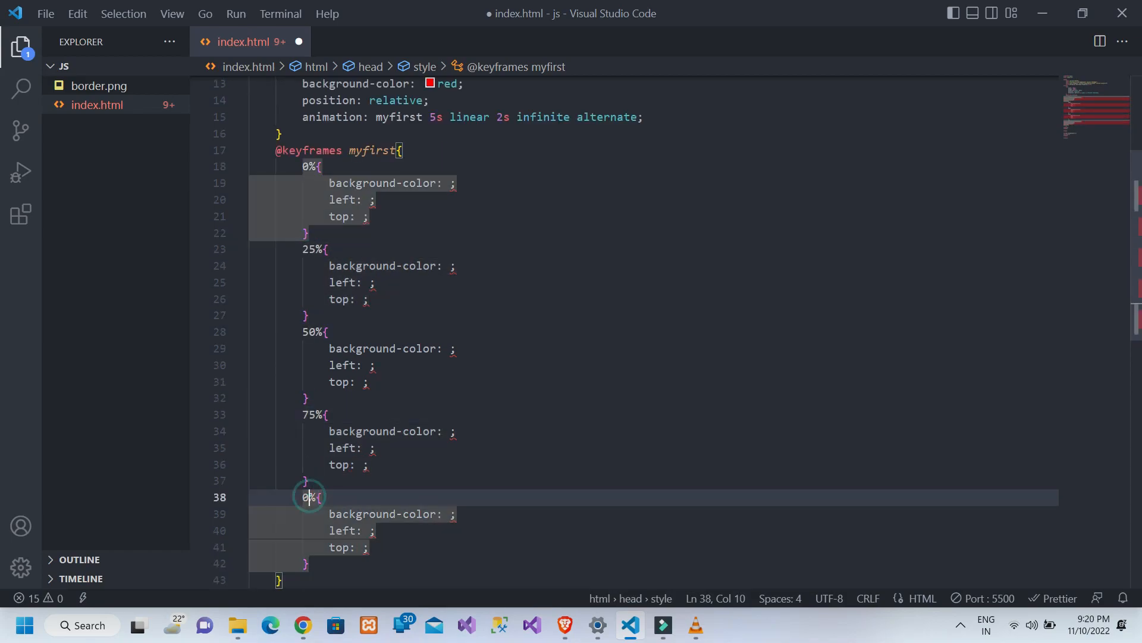
Fill the keyframe background colours with red, yellow and blue
type("red")
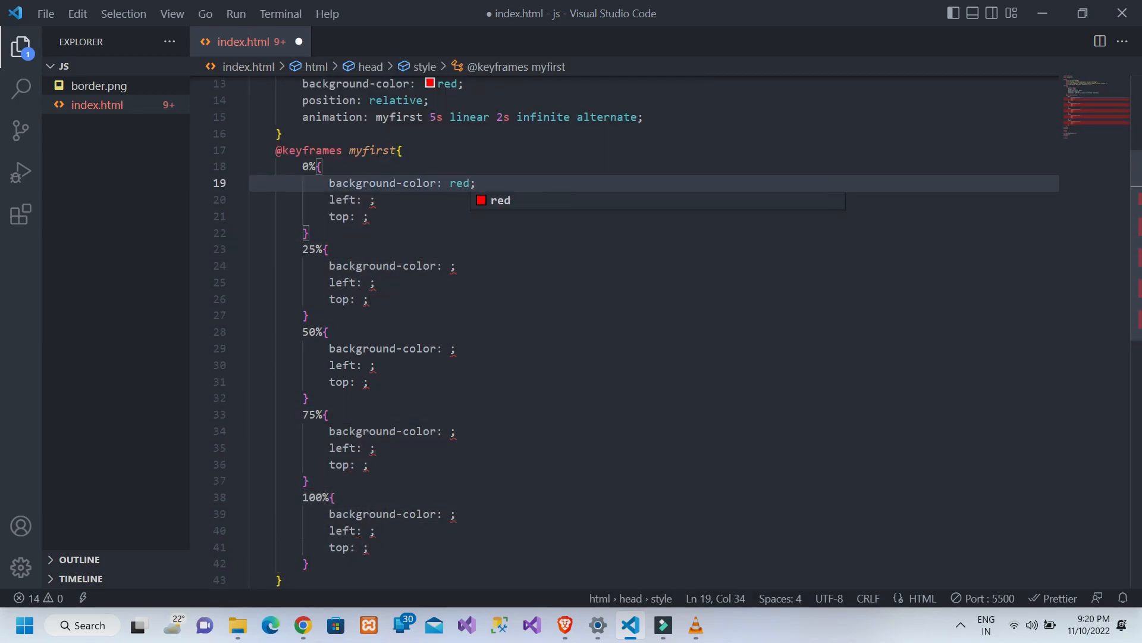
left_click(364, 217)
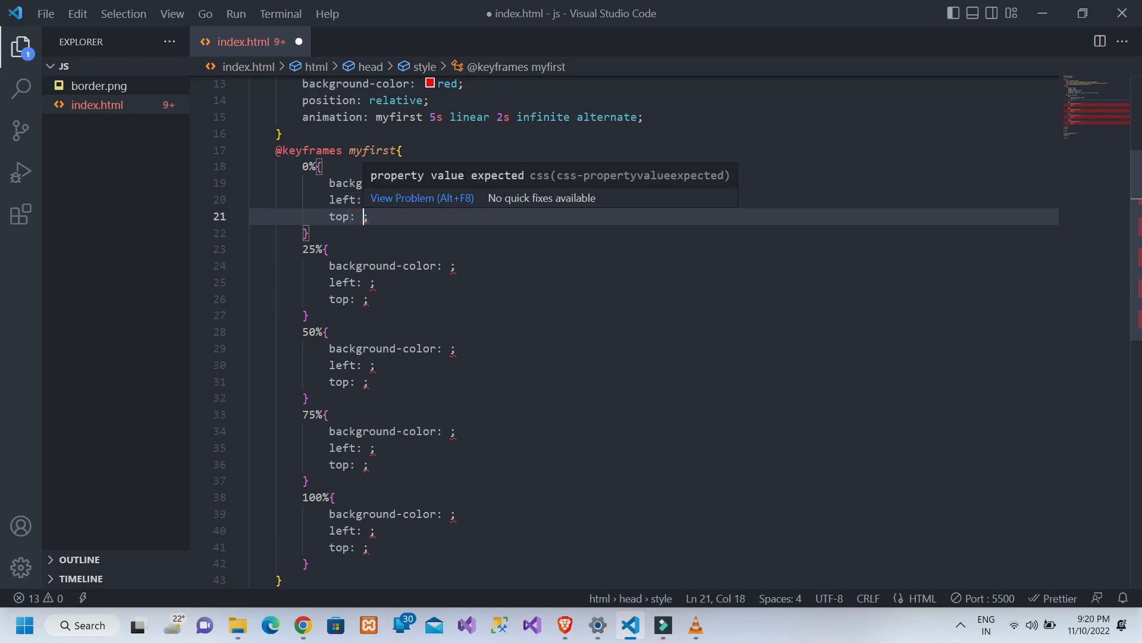
type("yellow;")
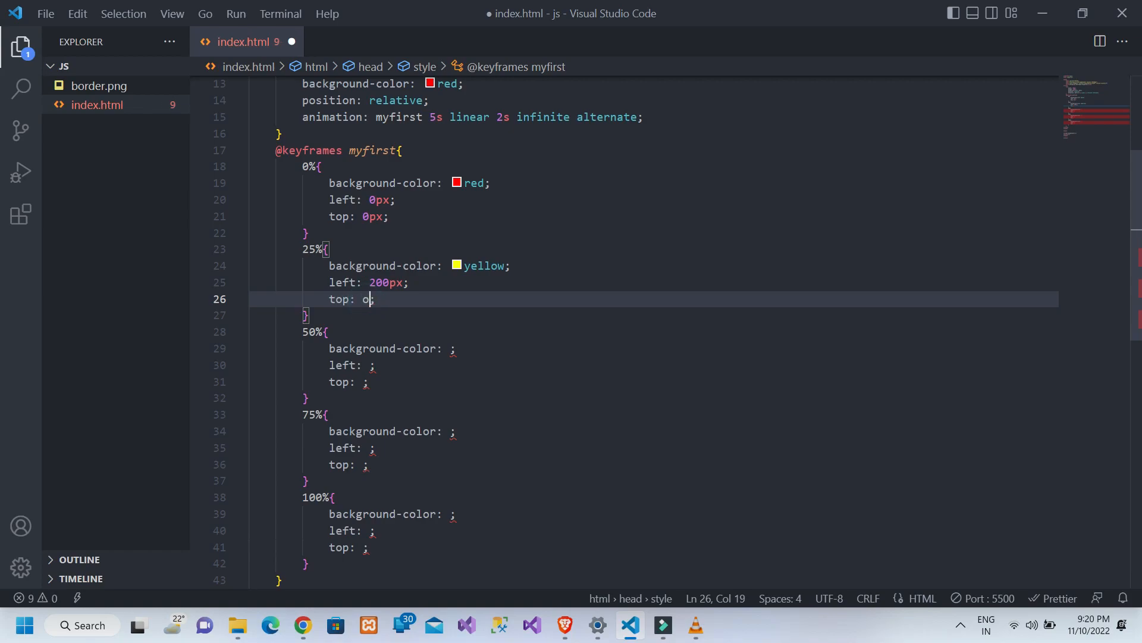
type("bla")
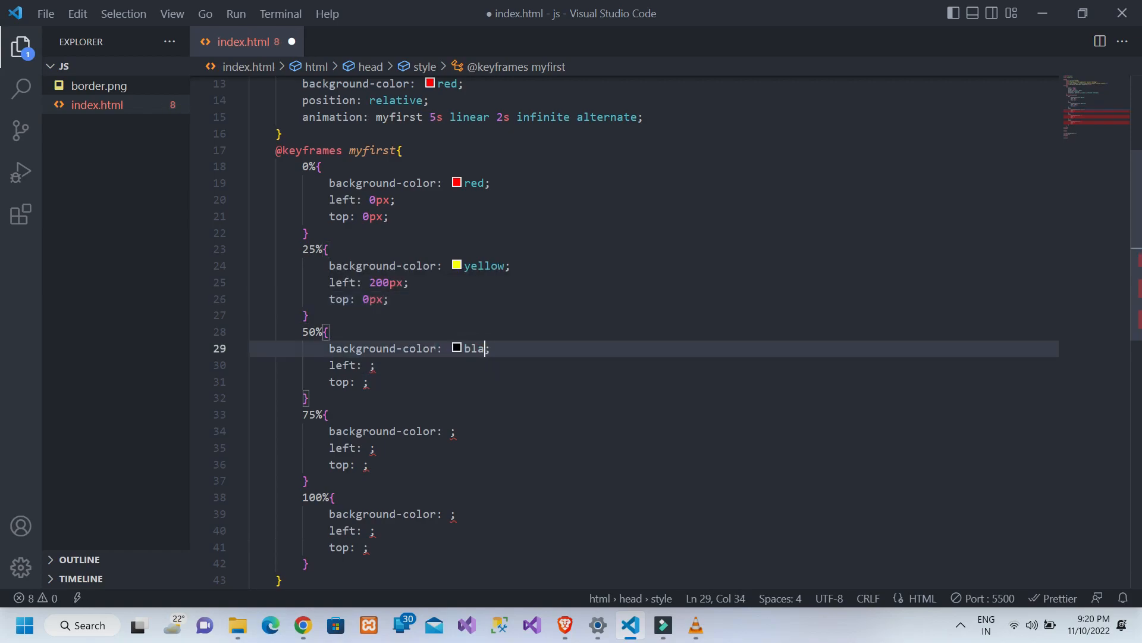
Enter the stop positions (200px, 200px, 0px, 200px) and preview index.html in Chrome
type("200px")
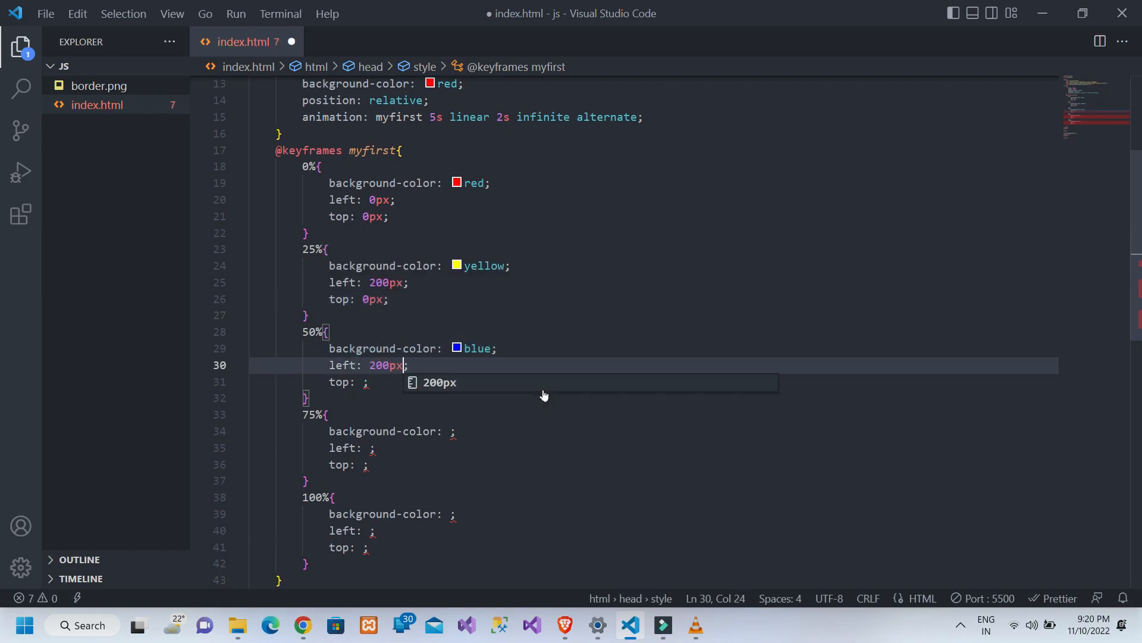
type("200px")
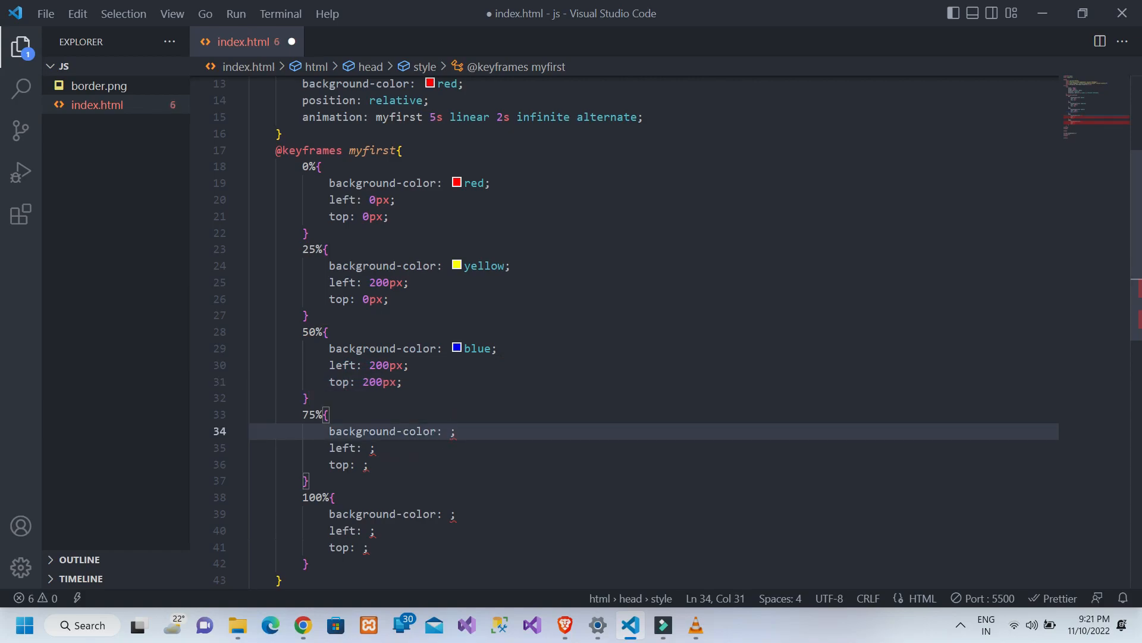
type("0px")
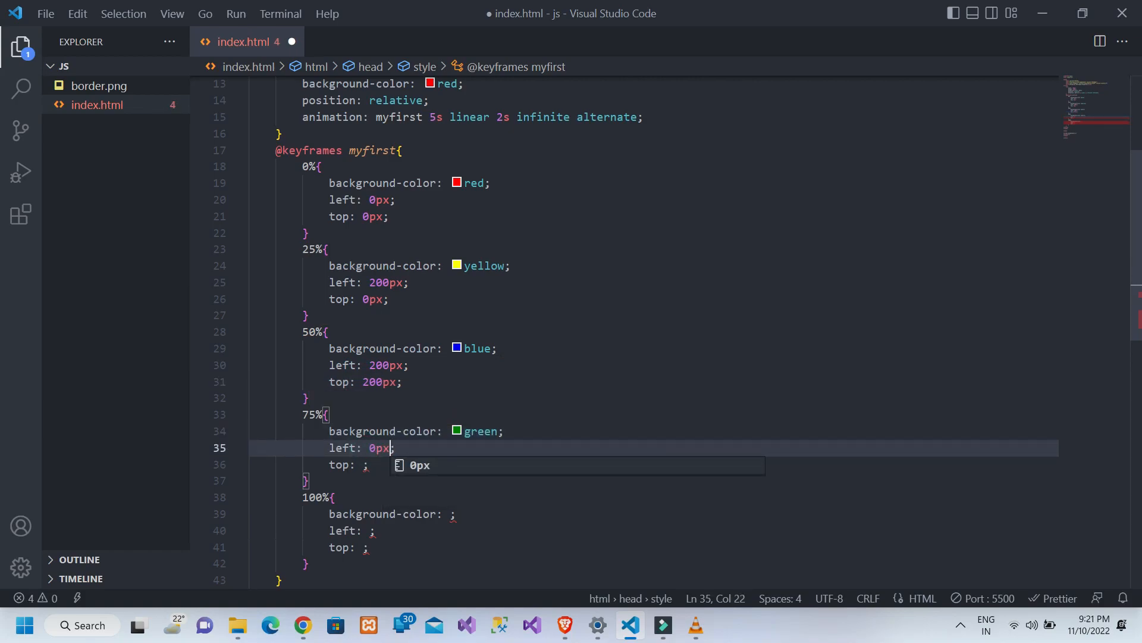
type("200px")
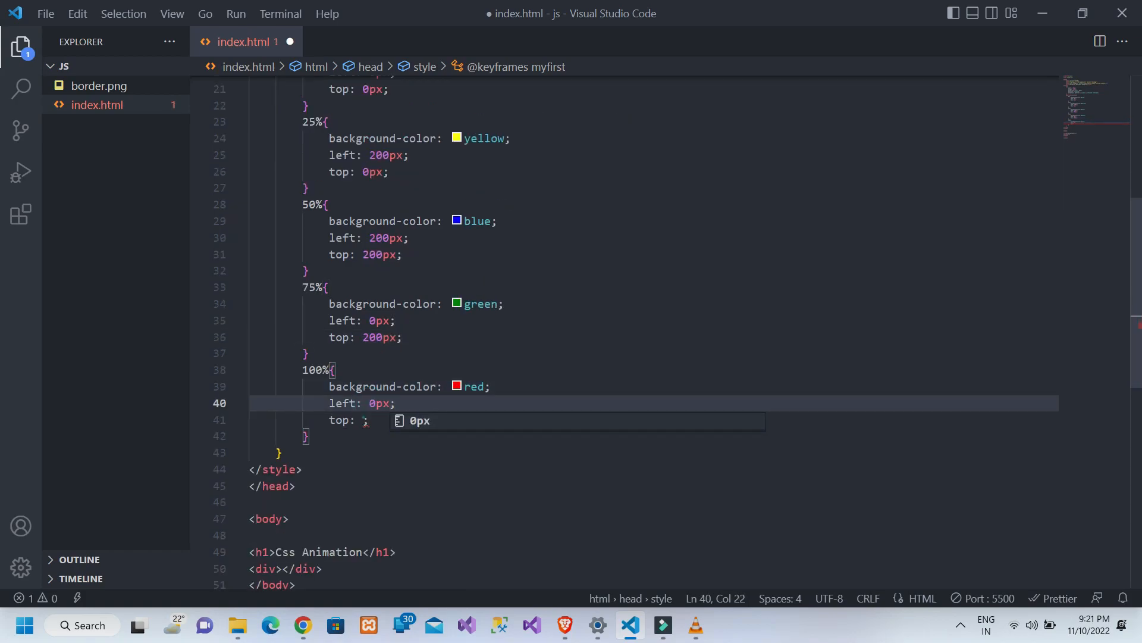
left_click(303, 625)
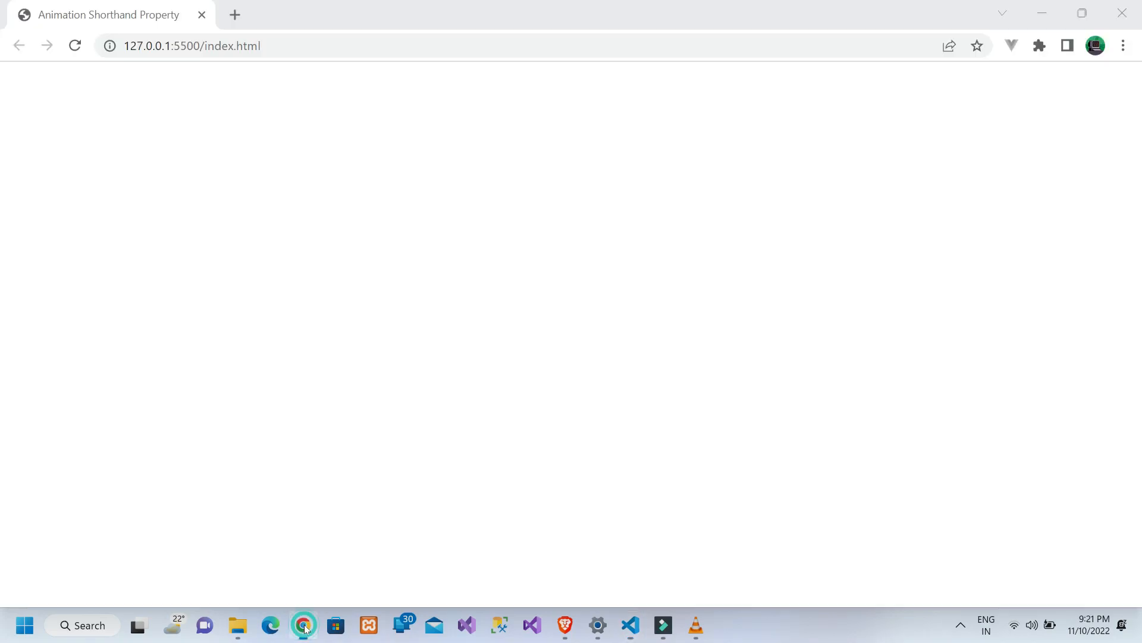